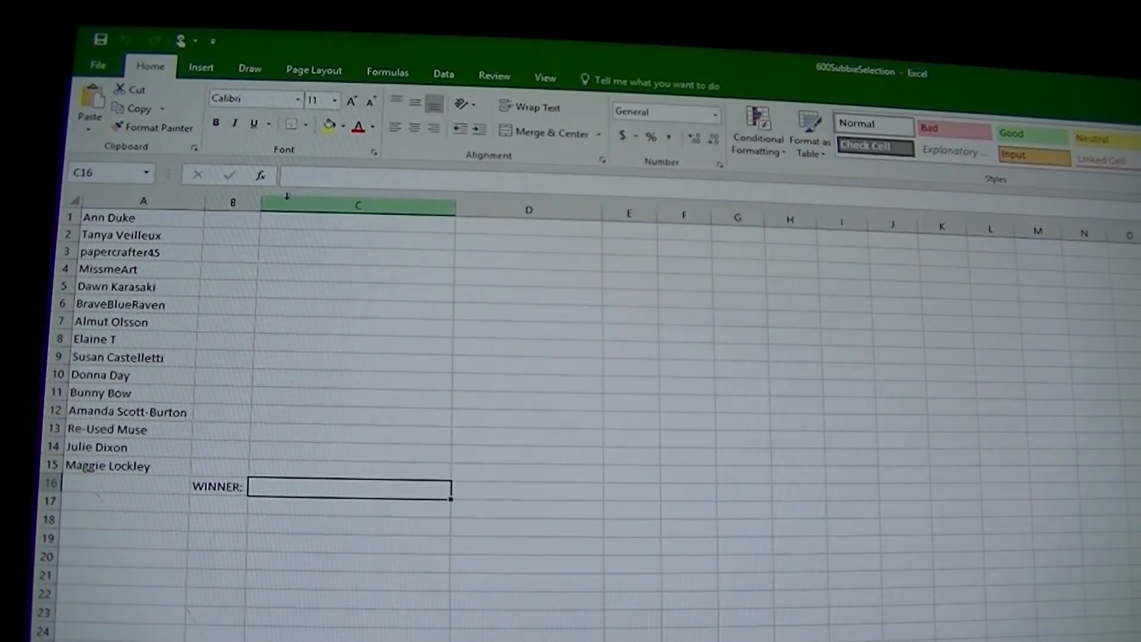
mouse_move(300, 175)
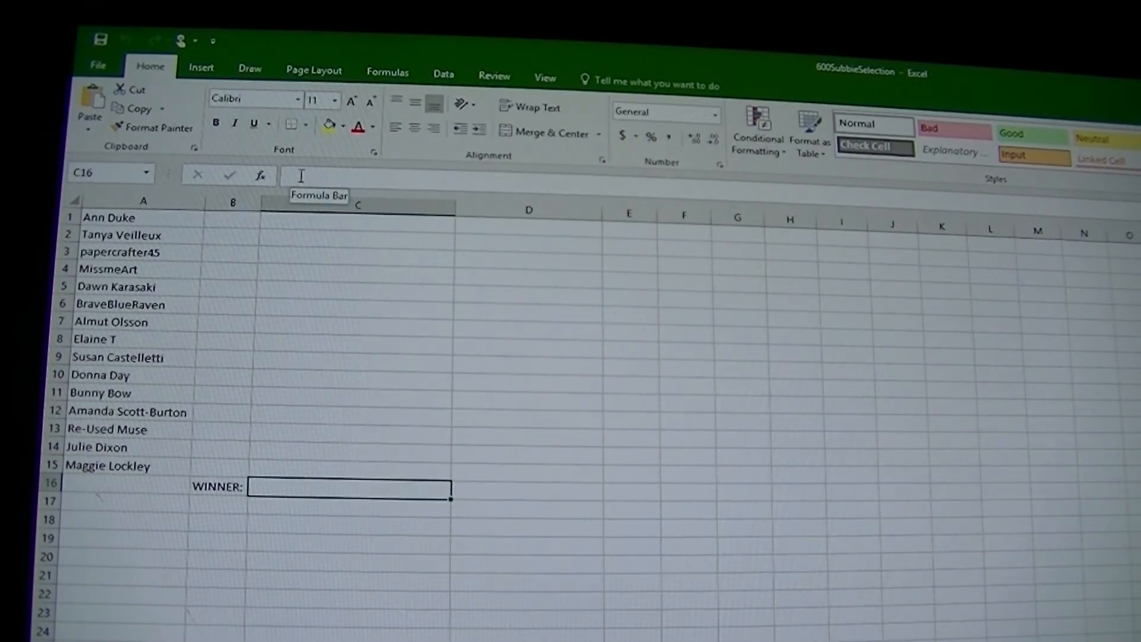